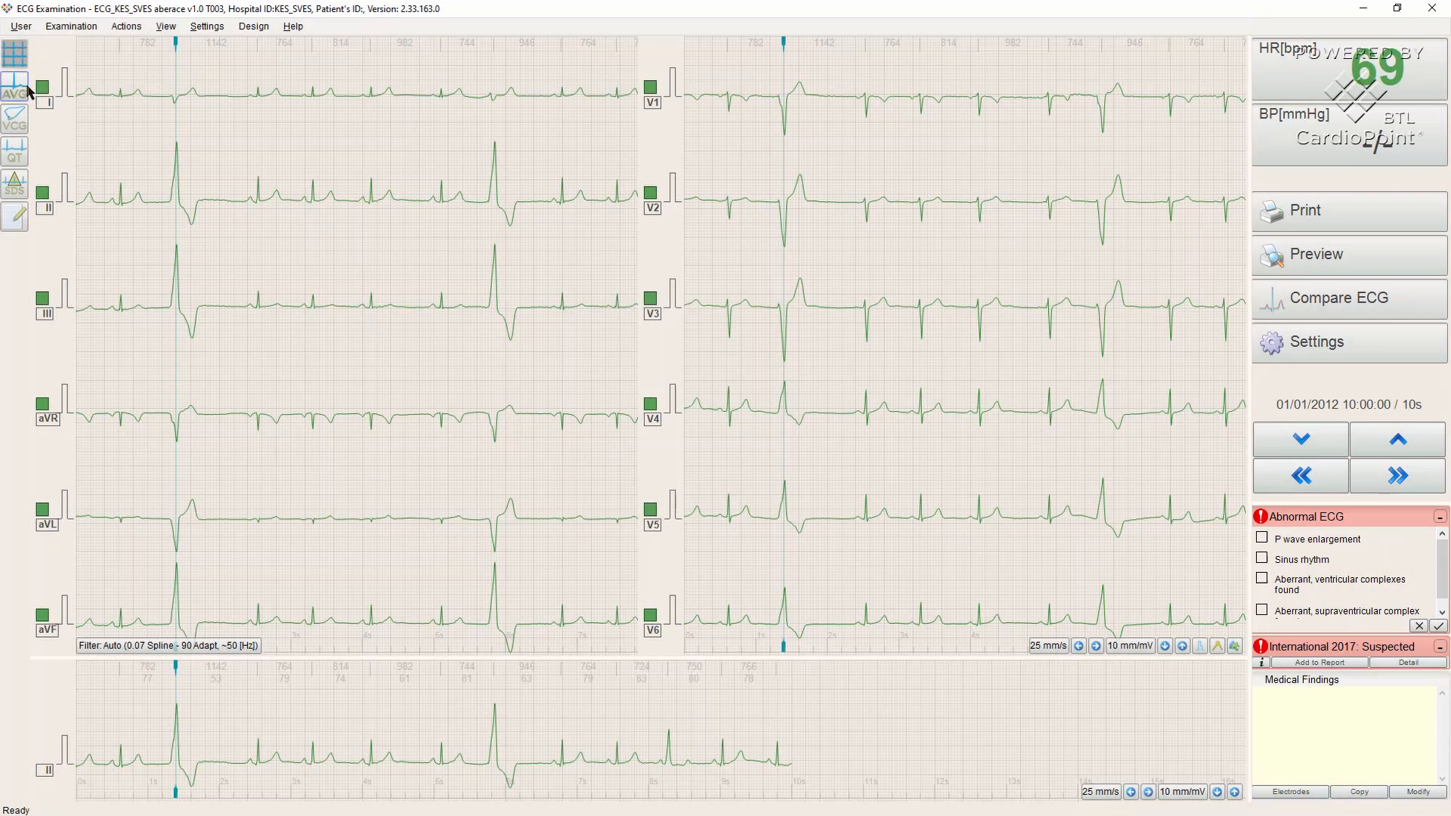
Show the averaged-beat analysis with lead V5 intervals, electrical axes and amplitude table
click(14, 88)
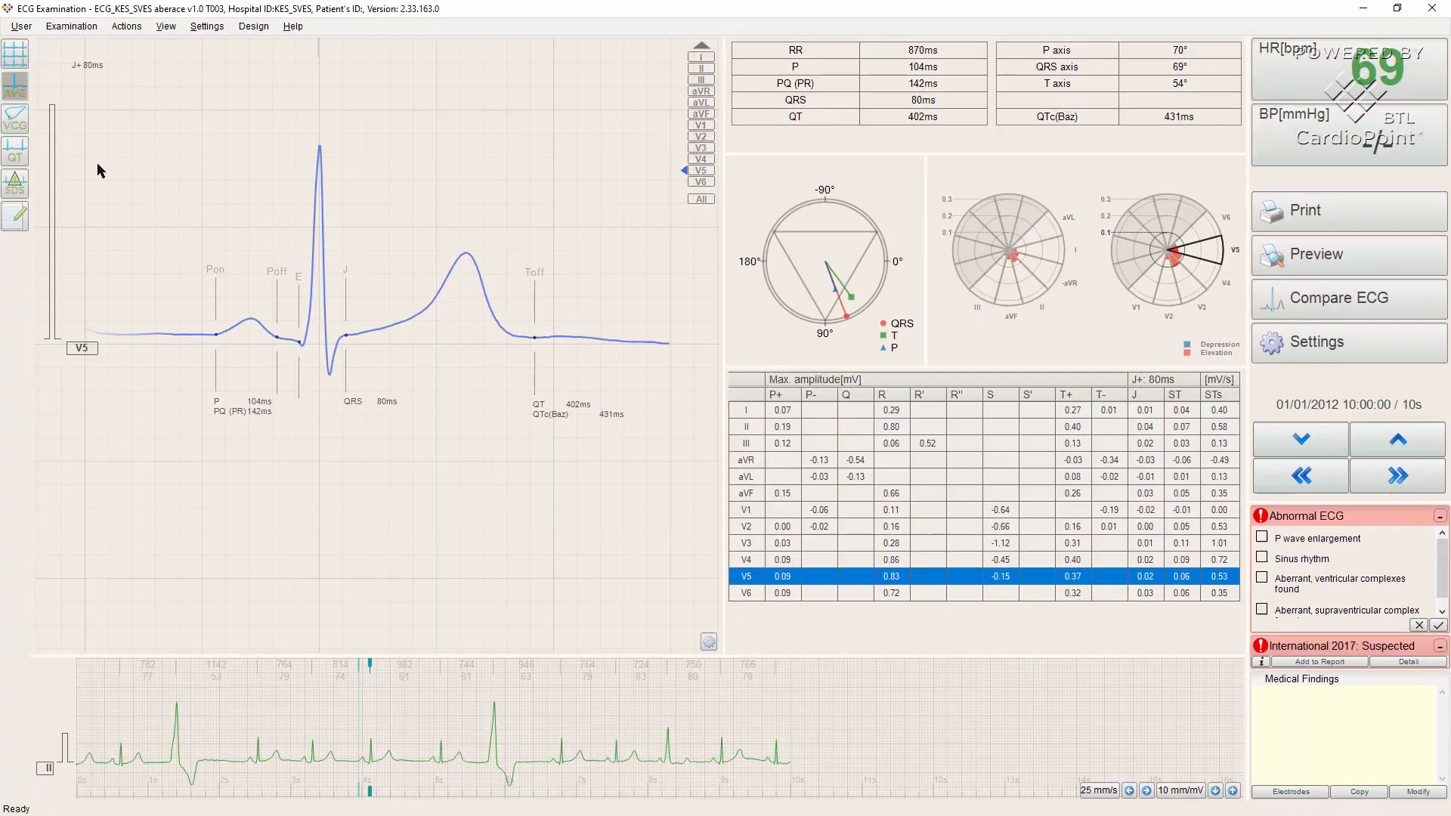
mouse_move(738, 516)
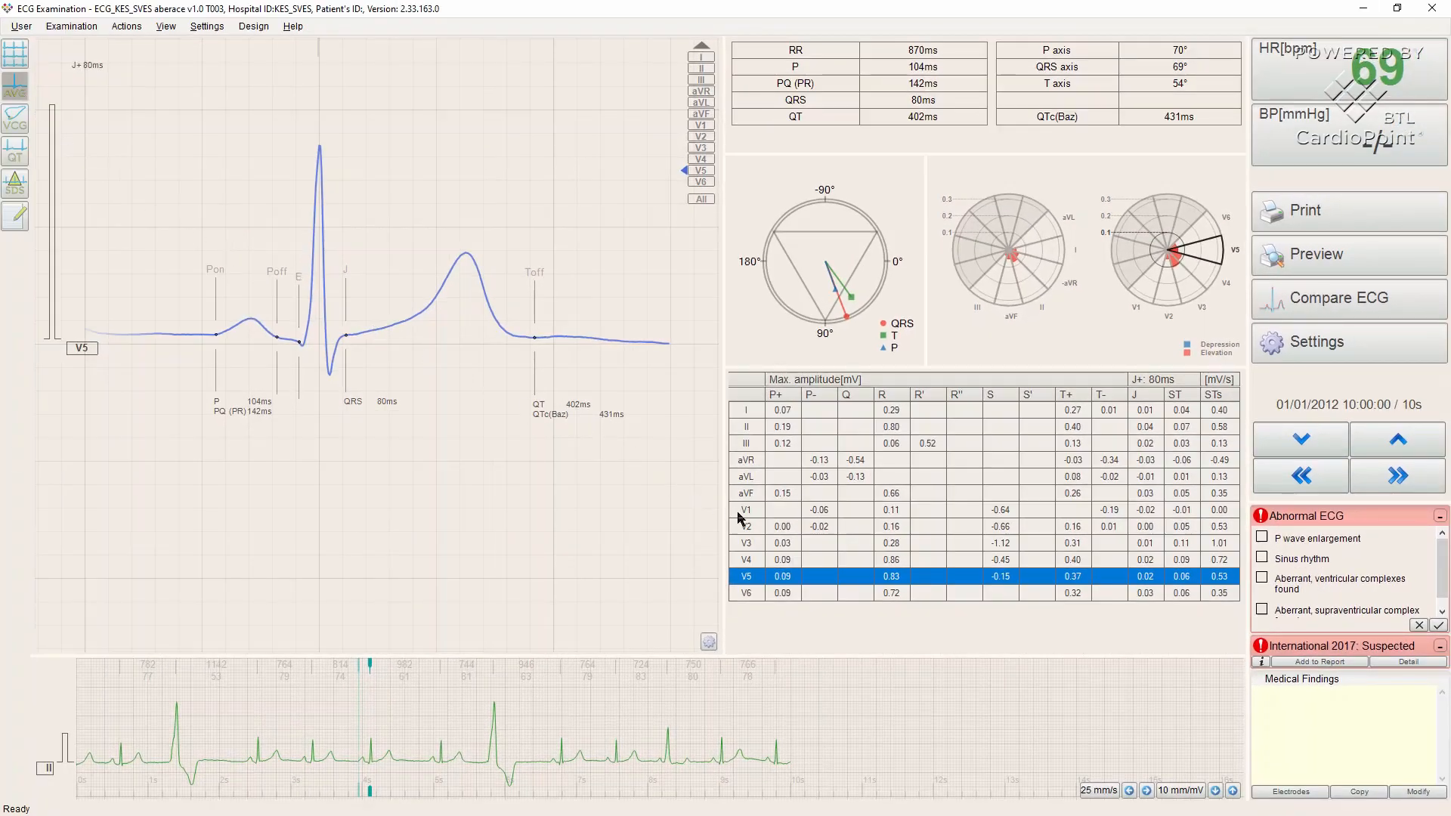
click(746, 543)
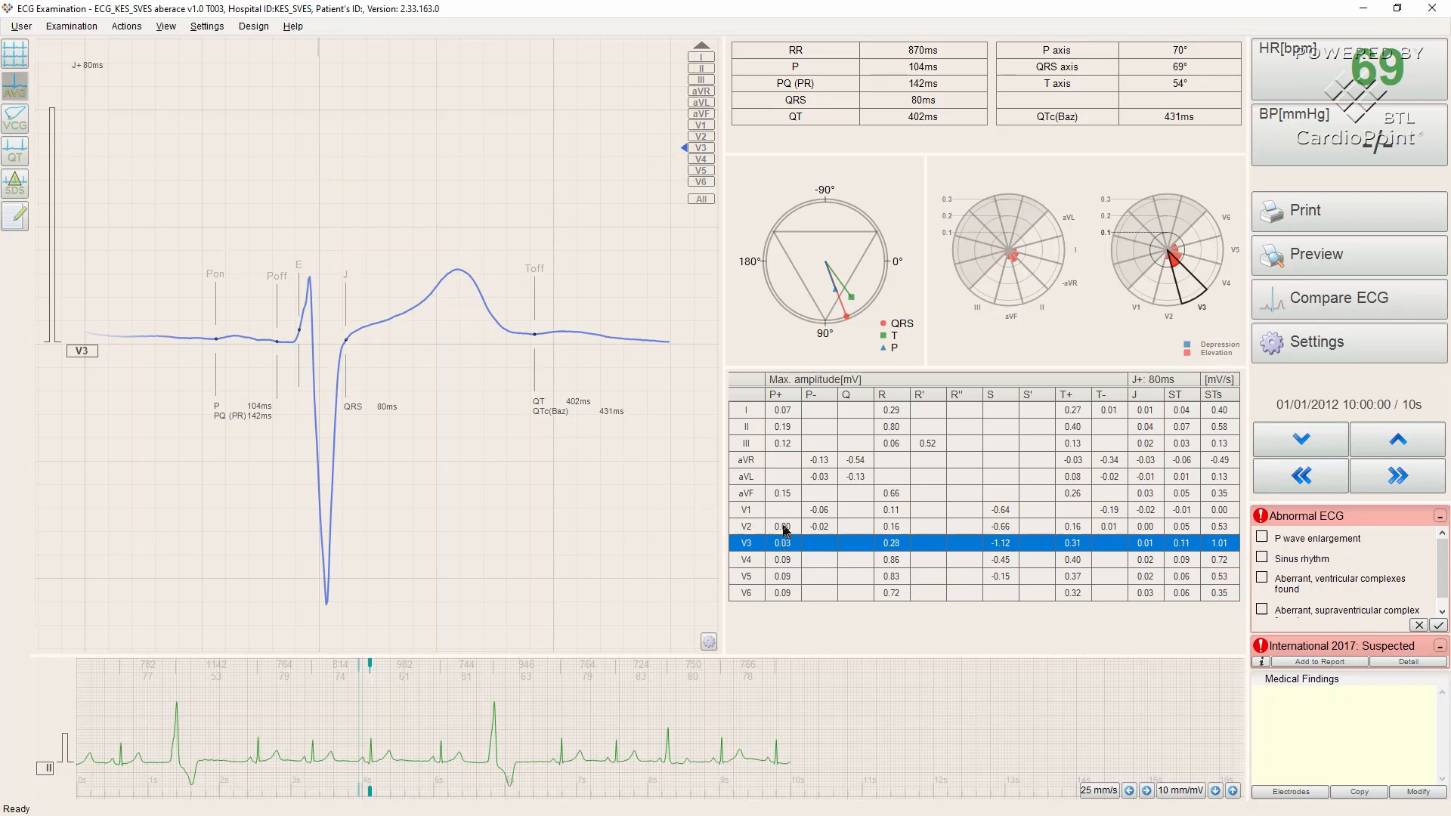
click(746, 492)
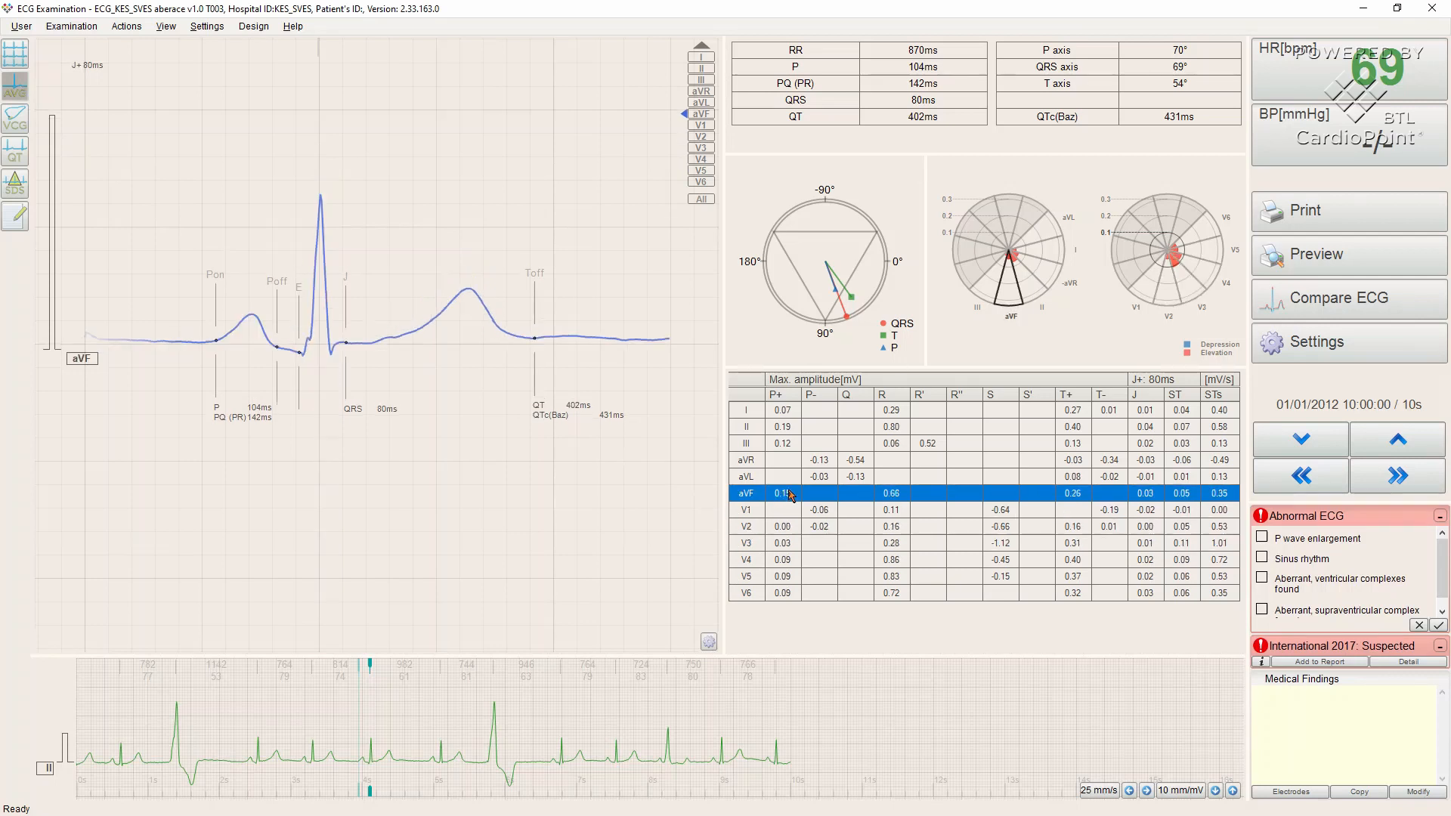
click(746, 477)
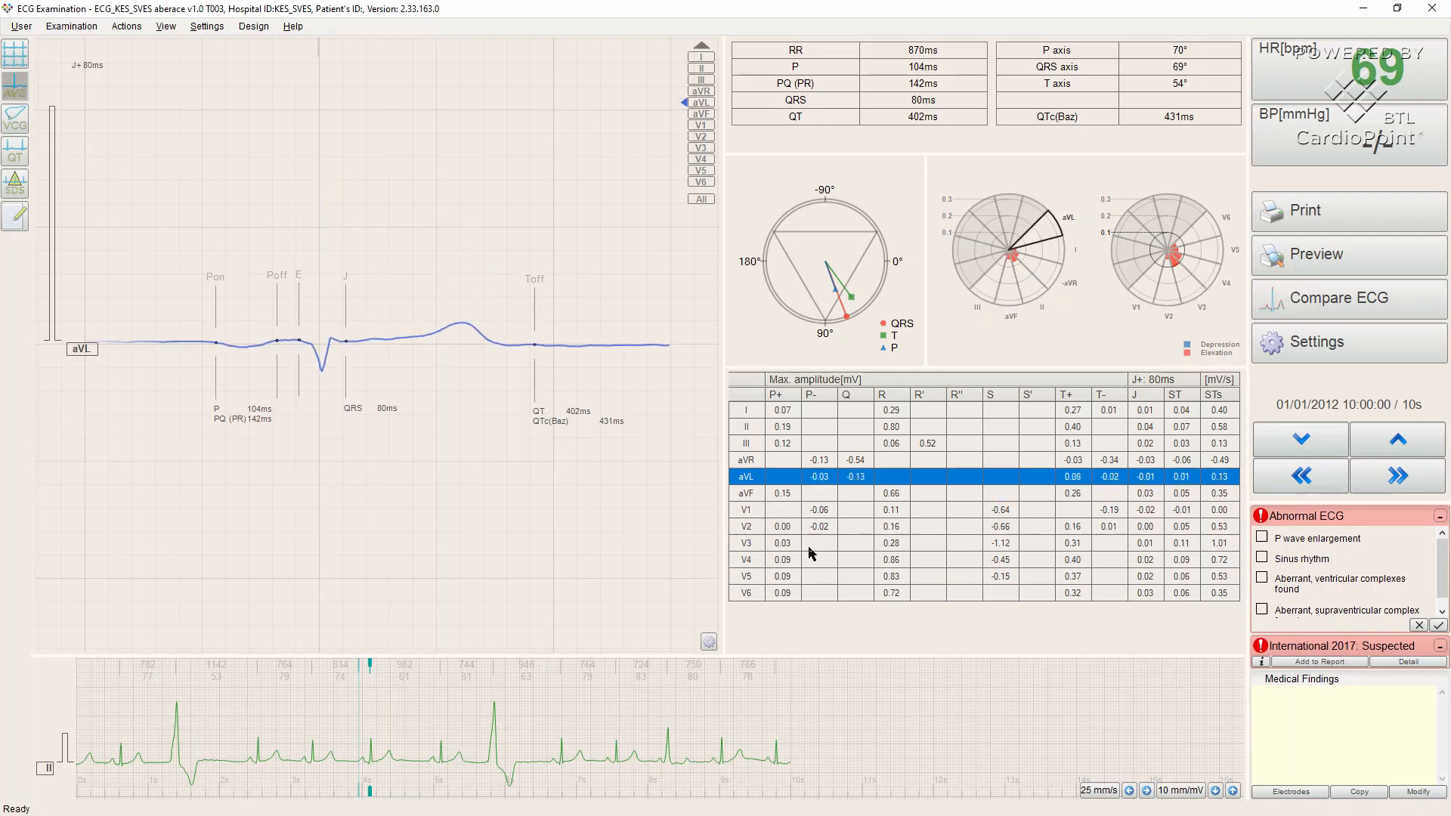
click(782, 575)
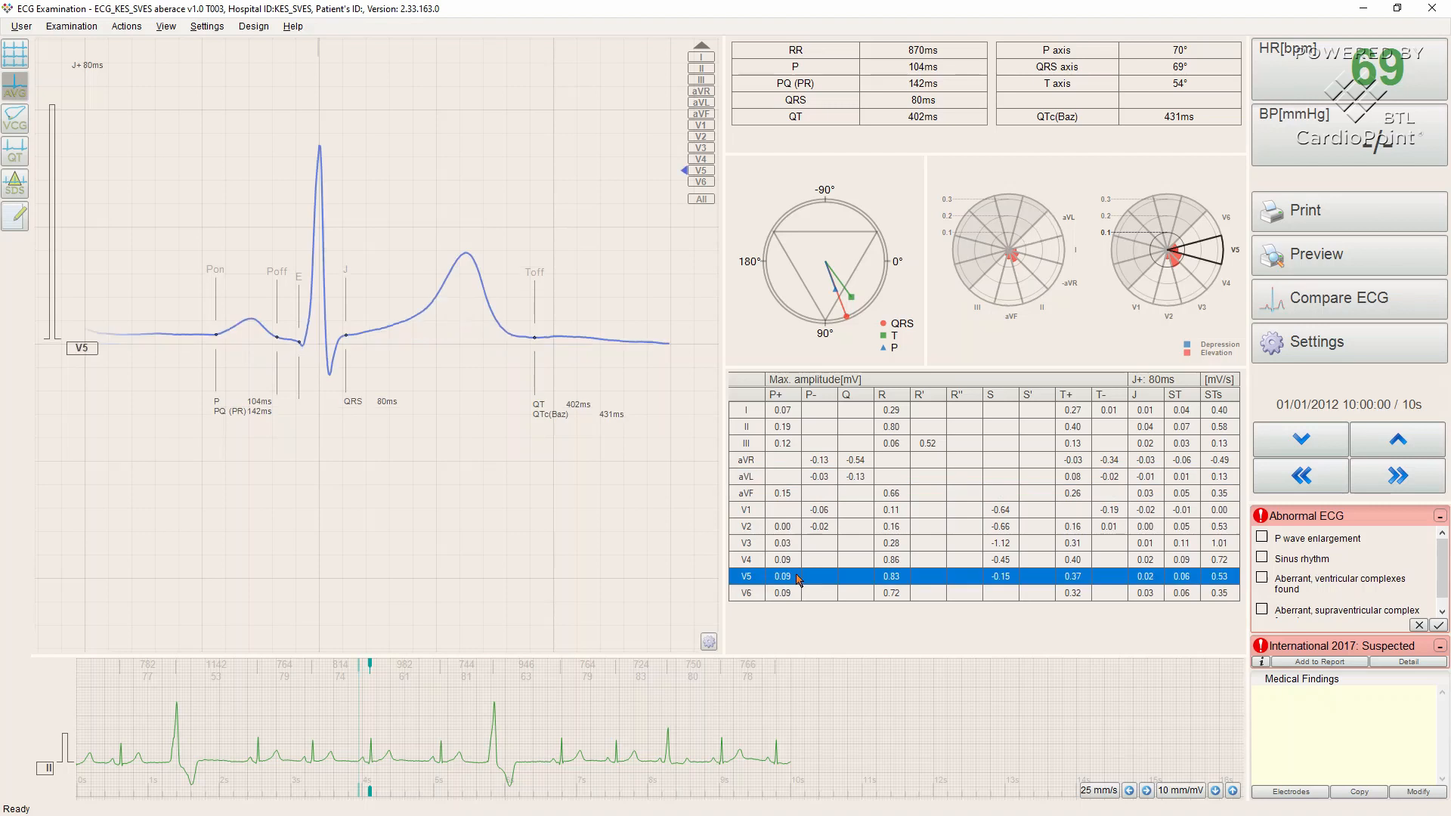
mouse_move(441, 416)
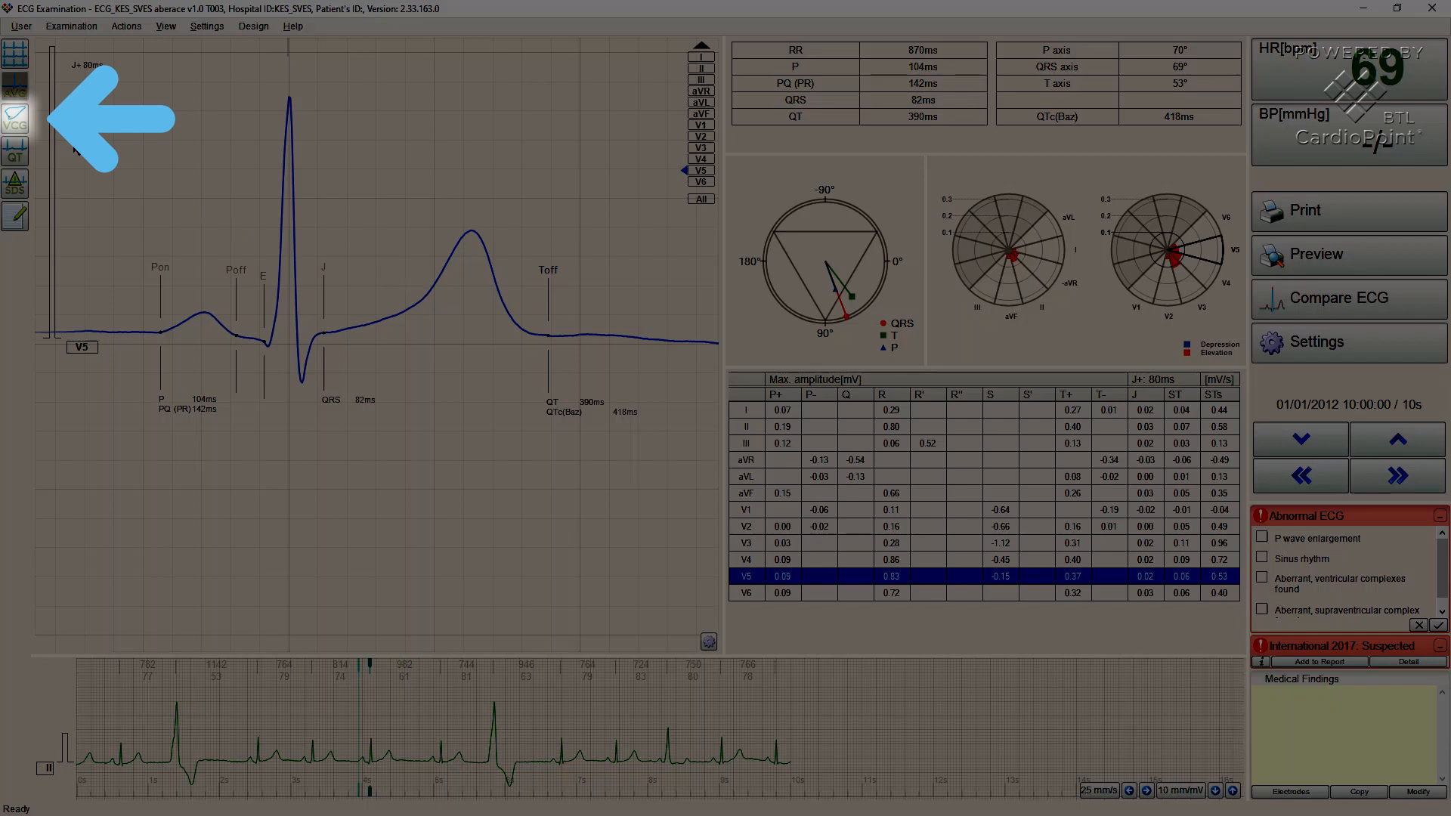
mouse_move(16, 119)
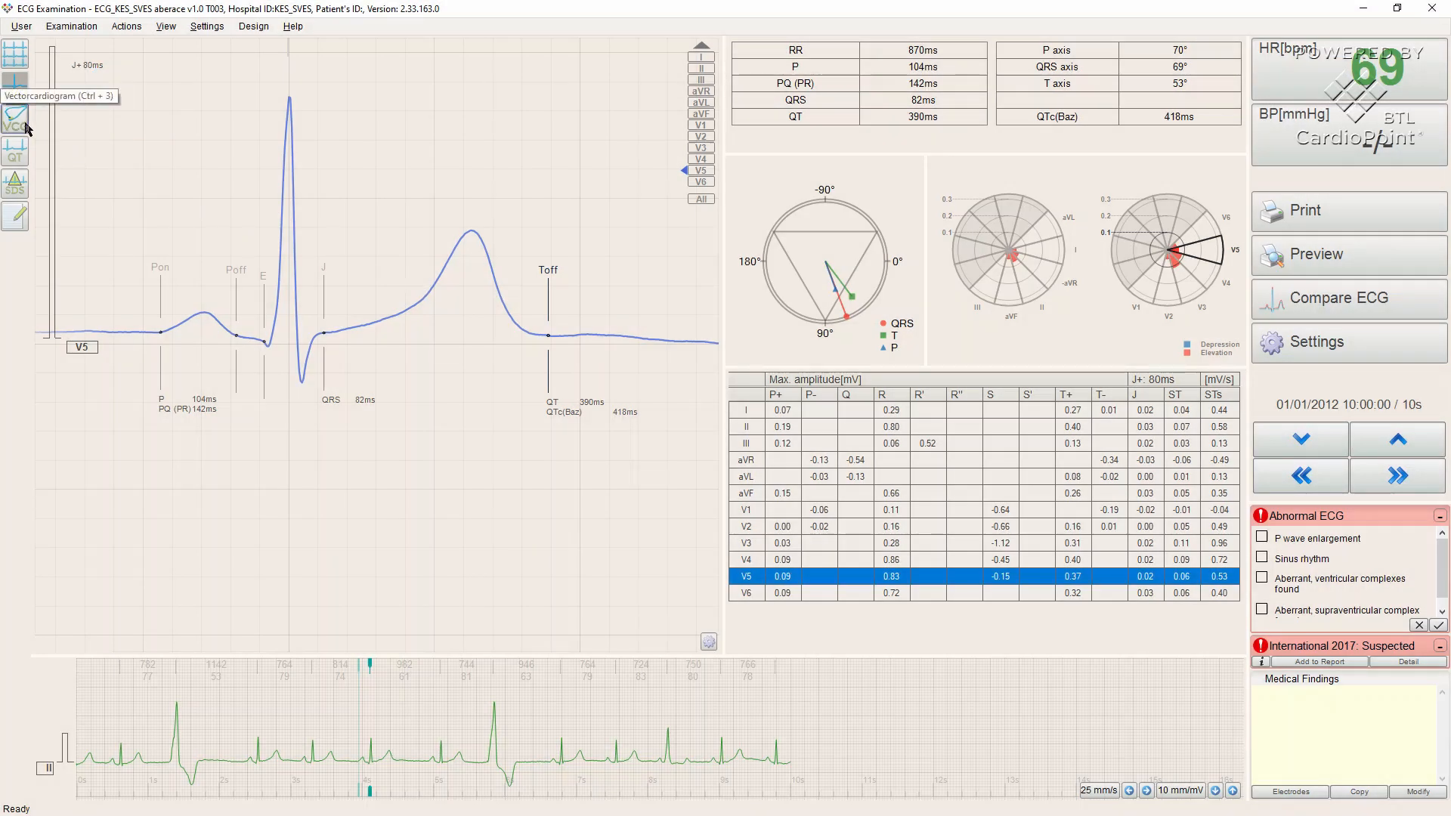
Display the vectorcardiogram with its 3D loop, plane projections and X/Y/Z leads
click(15, 118)
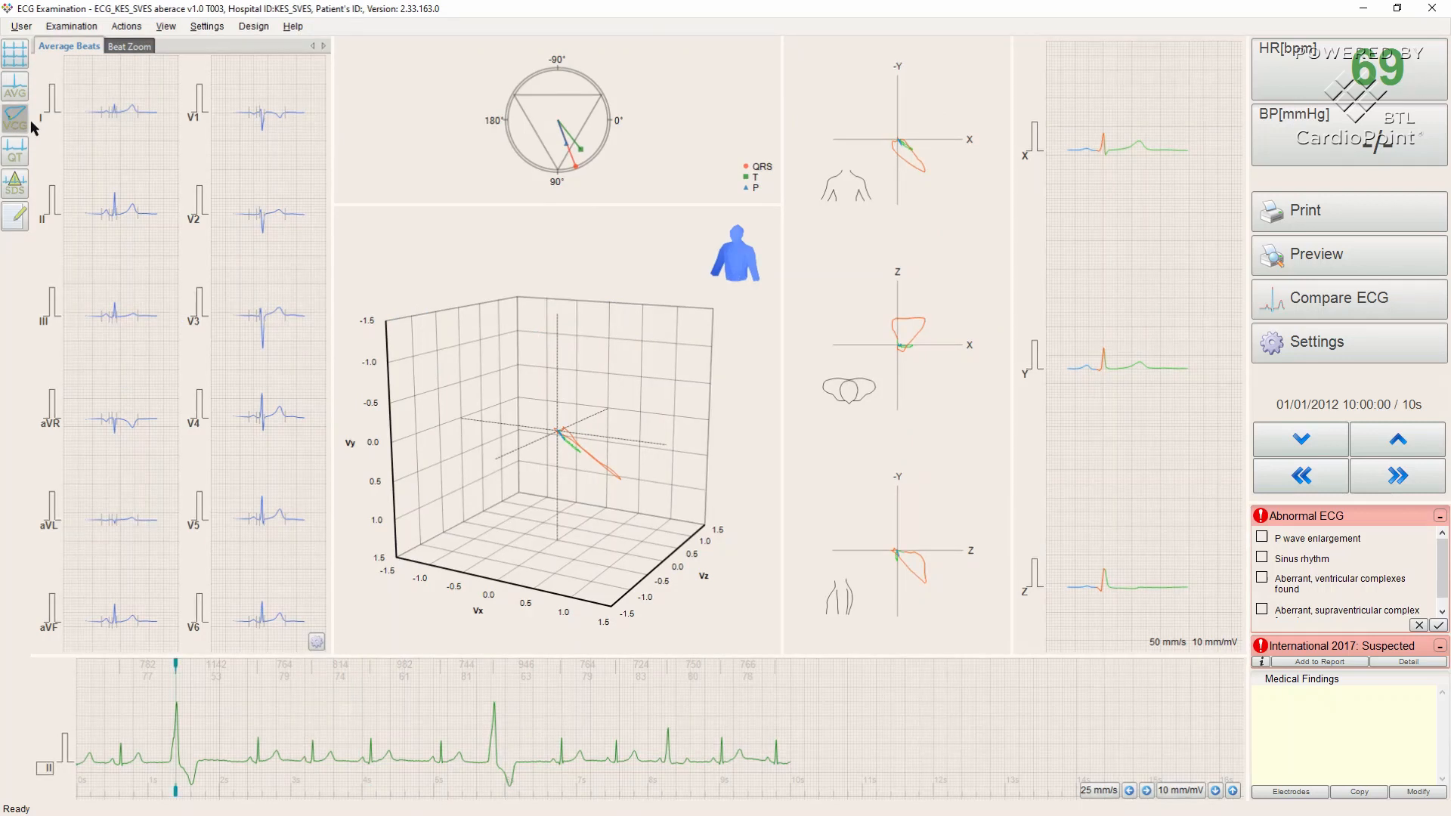
mouse_move(205, 280)
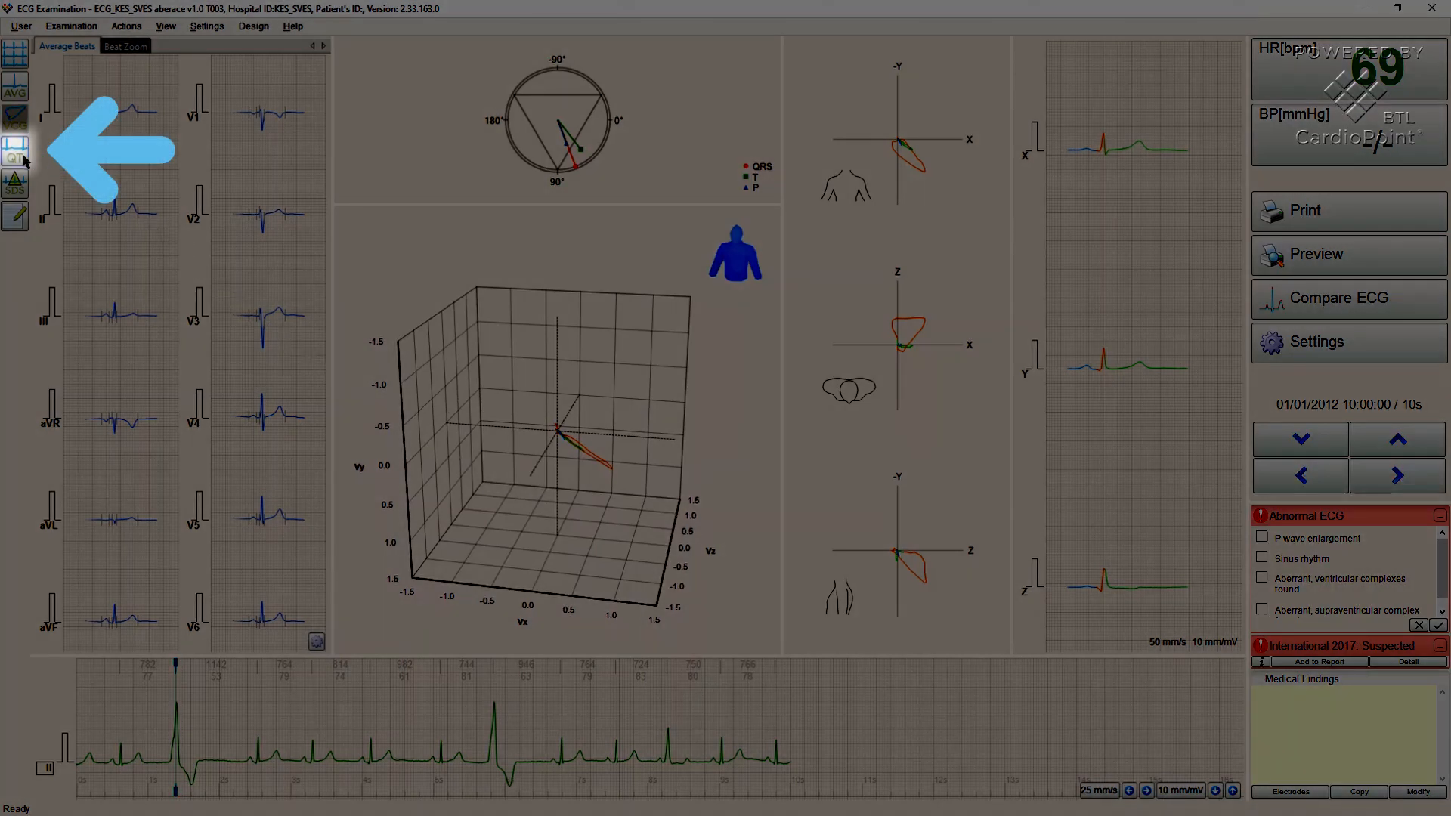
Show the QT measurement view for lead V5 with interval markers and QTc
click(15, 151)
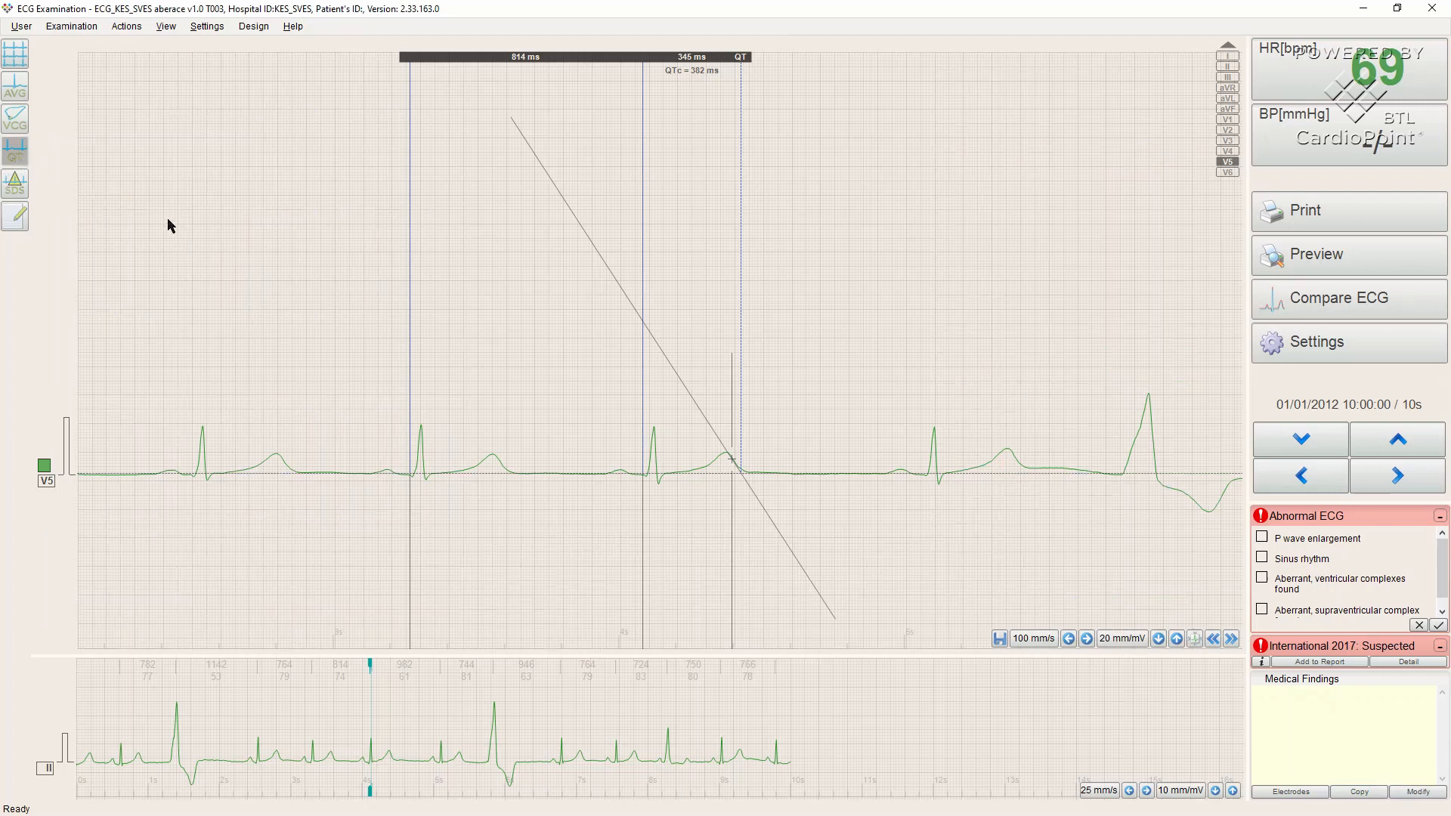
mouse_move(663, 362)
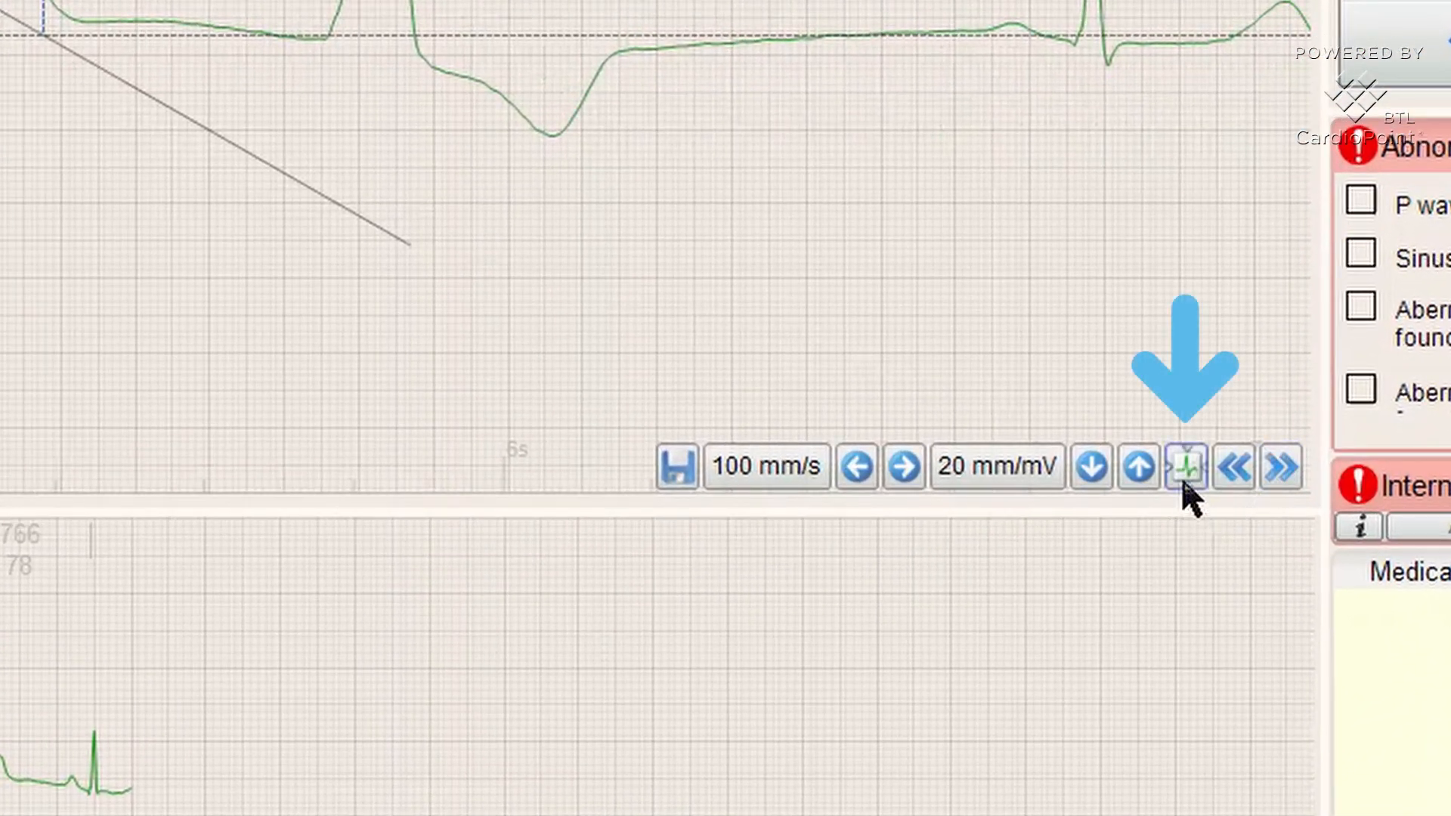
mouse_move(1188, 466)
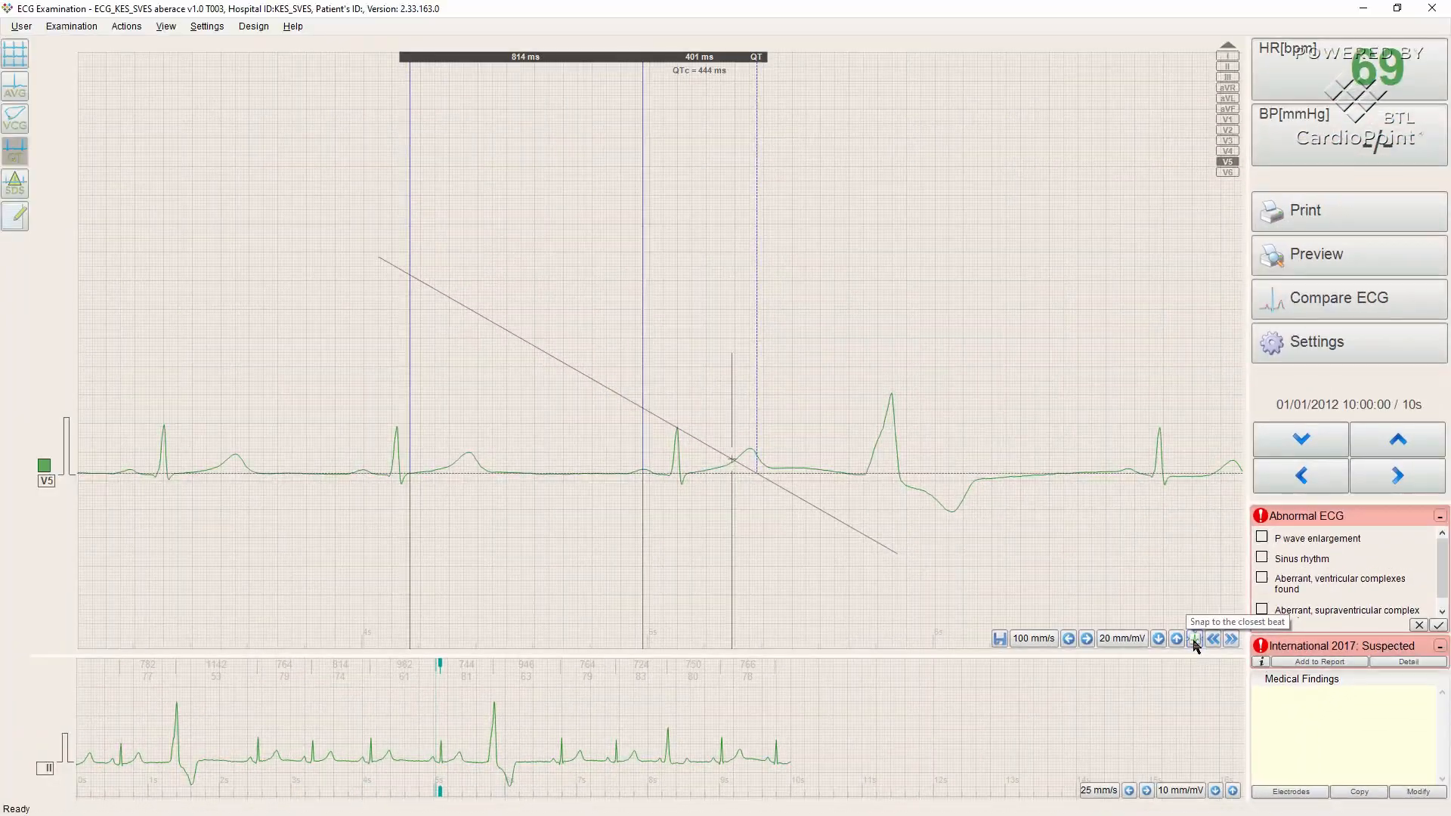
Snap the QT markers on lead V5 to the closest beat, giving QTc about 358 ms
click(1195, 639)
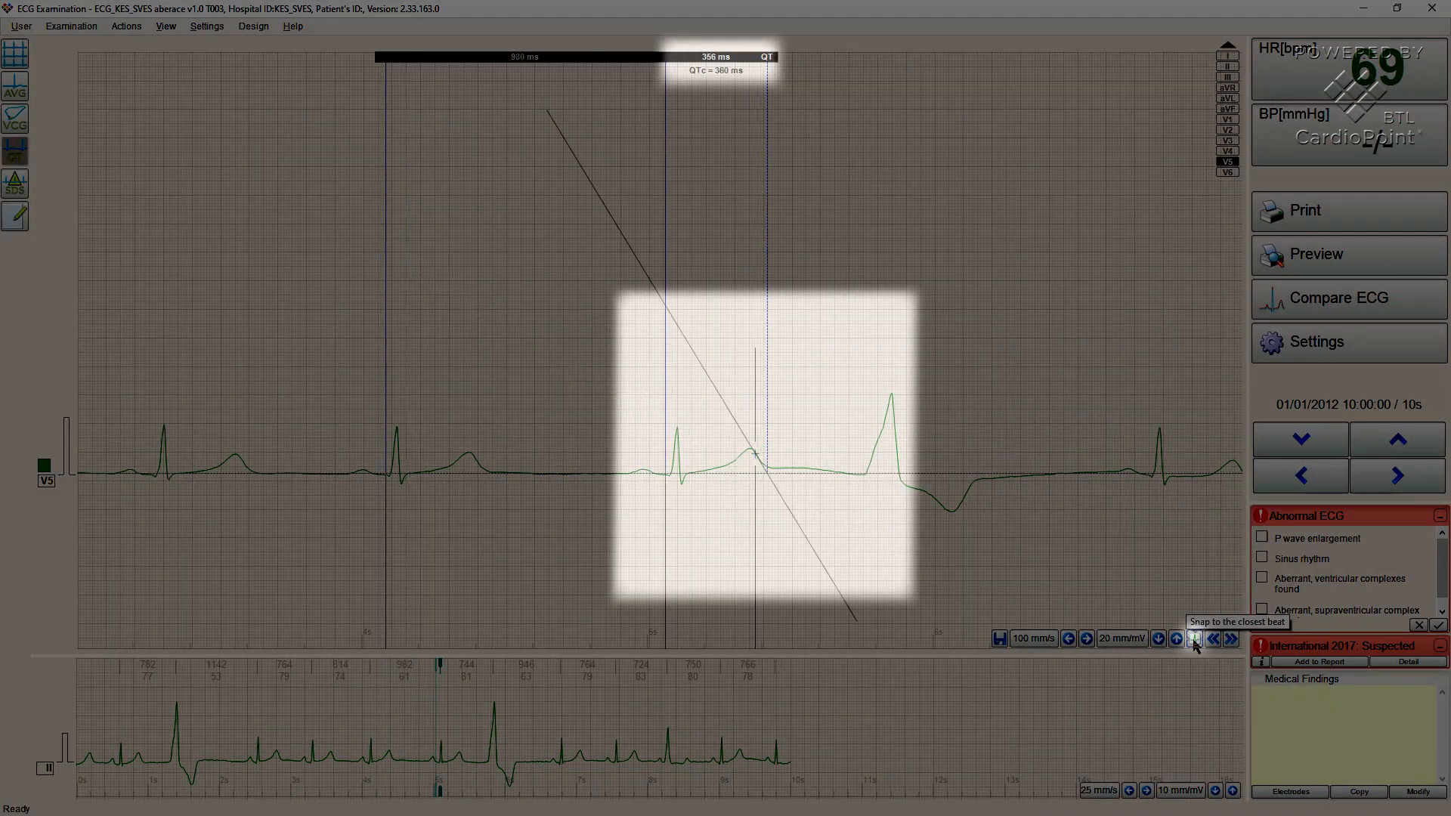
click(1194, 639)
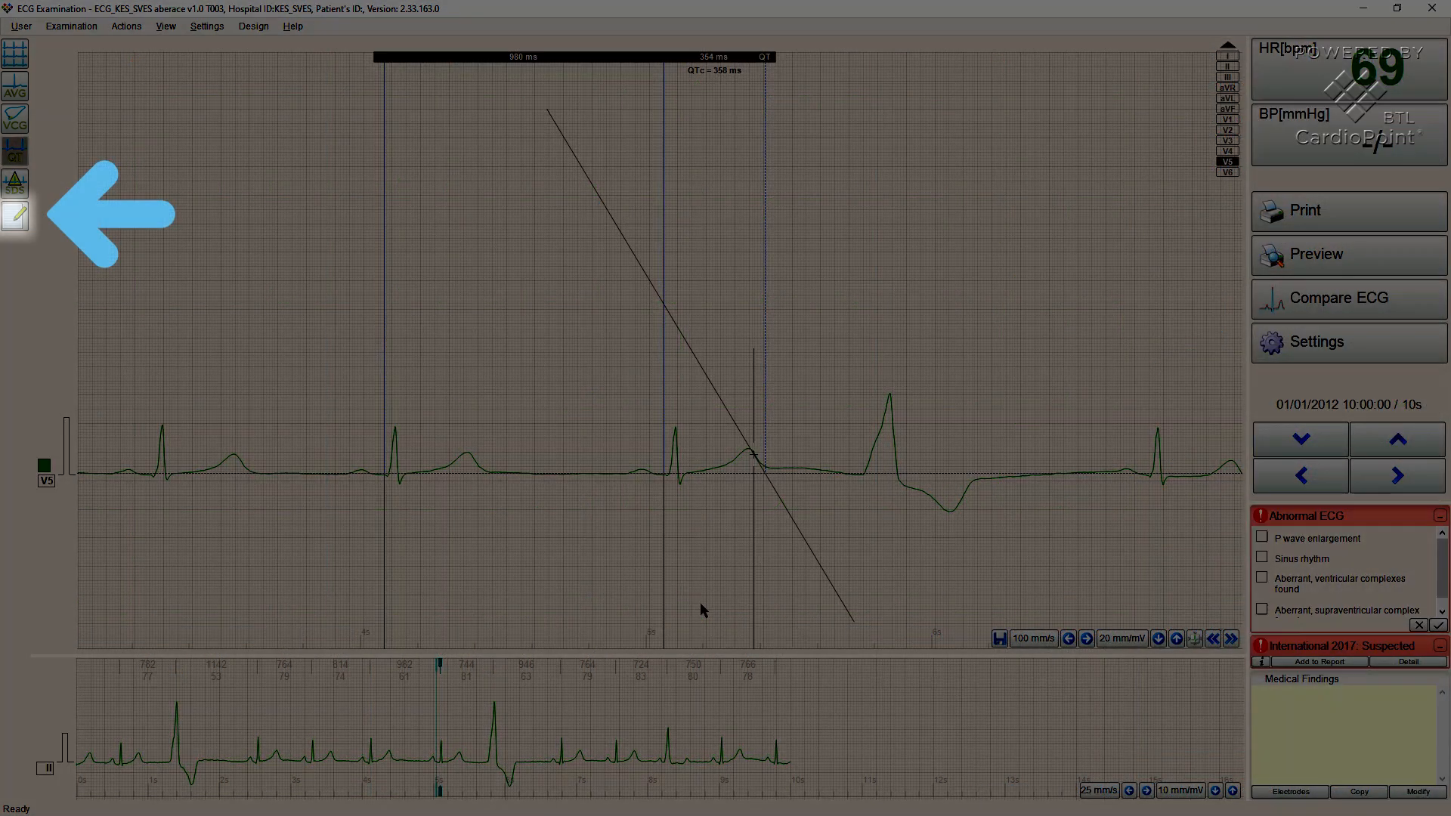
mouse_move(49, 242)
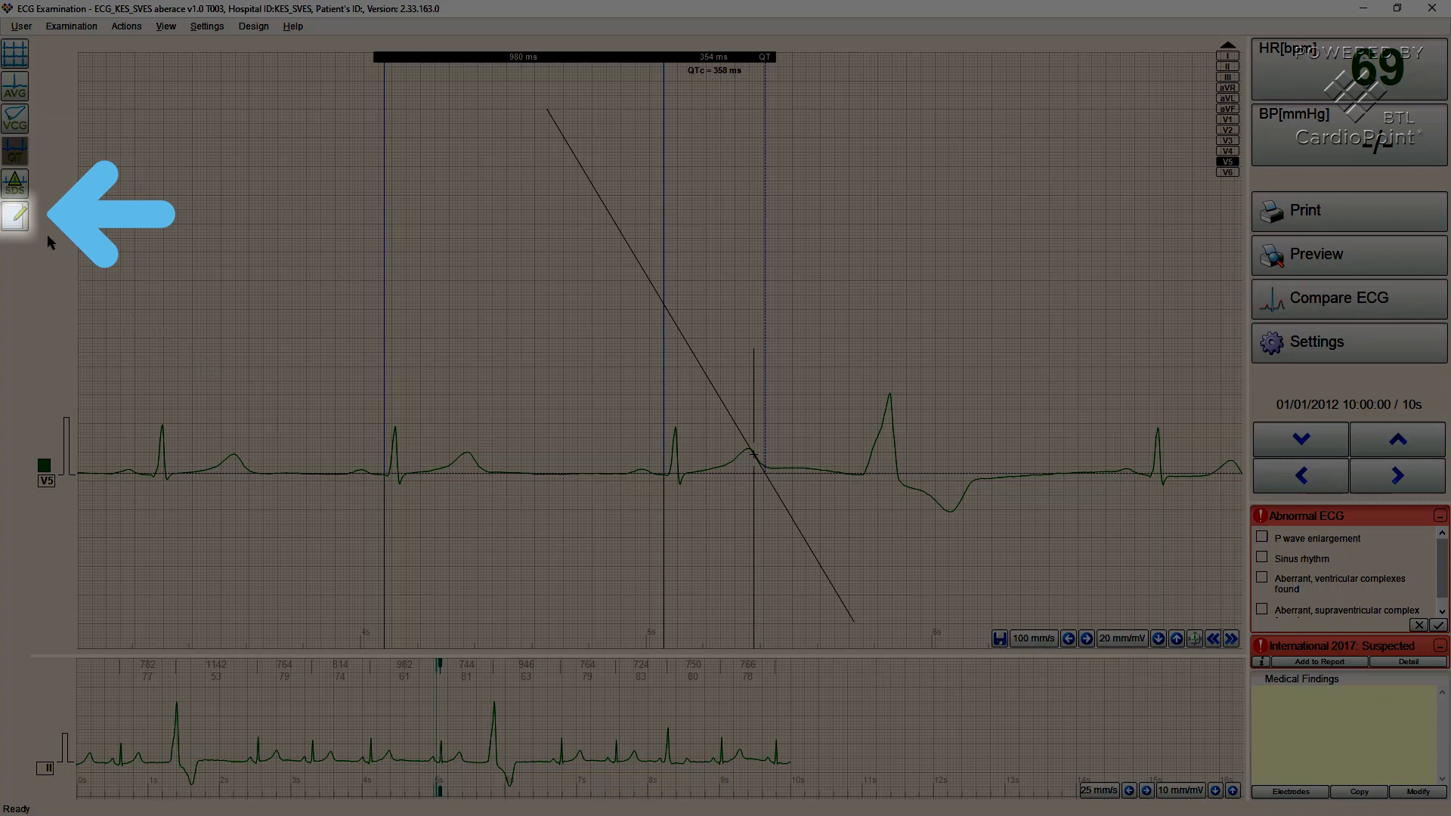
Preview the printable resting ECG report with the four suggested abnormal findings listed
click(15, 217)
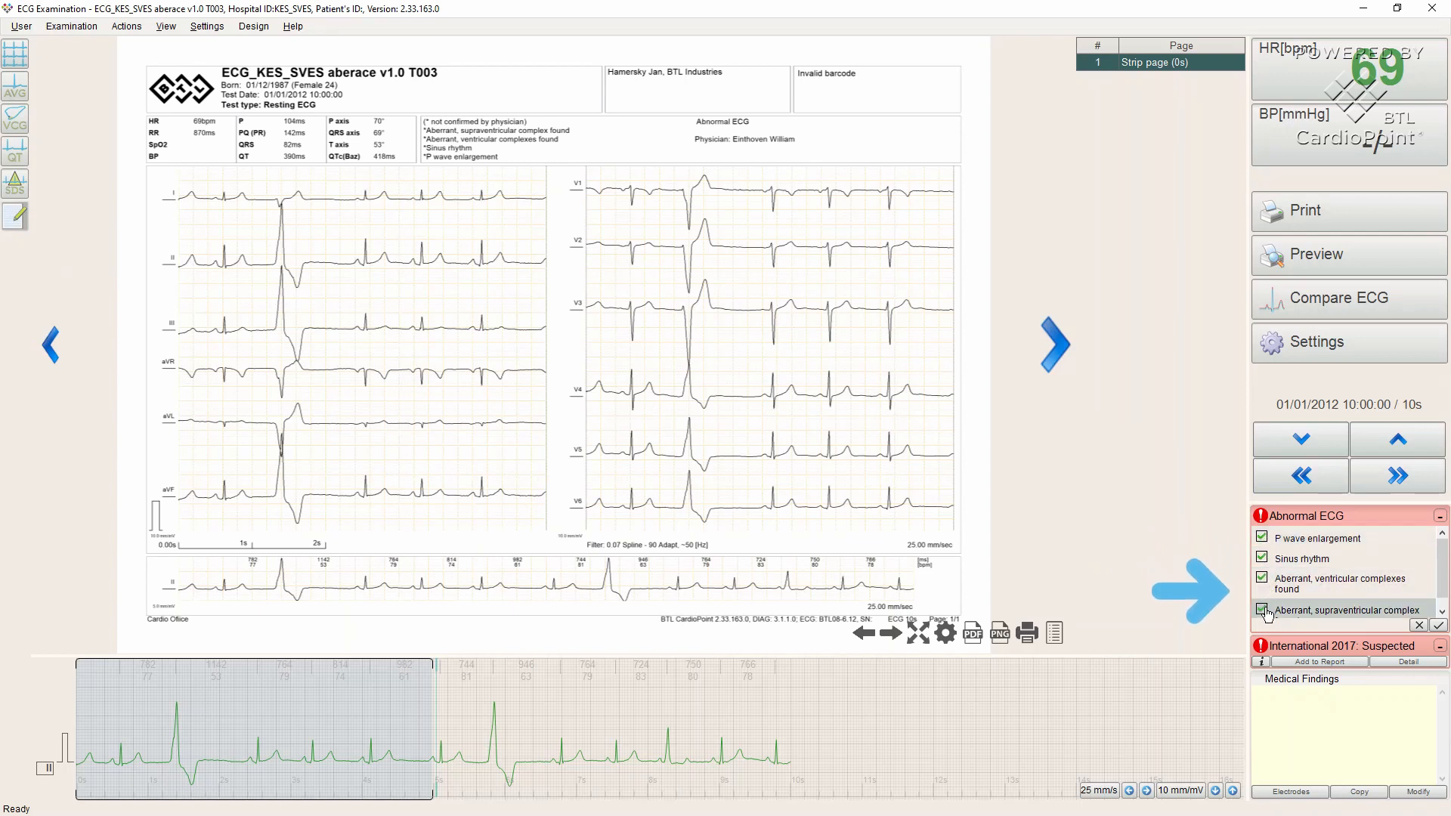
Toggle confirmation on the Abnormal ECG findings, changing the sinus rhythm diagnosis checkbox
click(1262, 537)
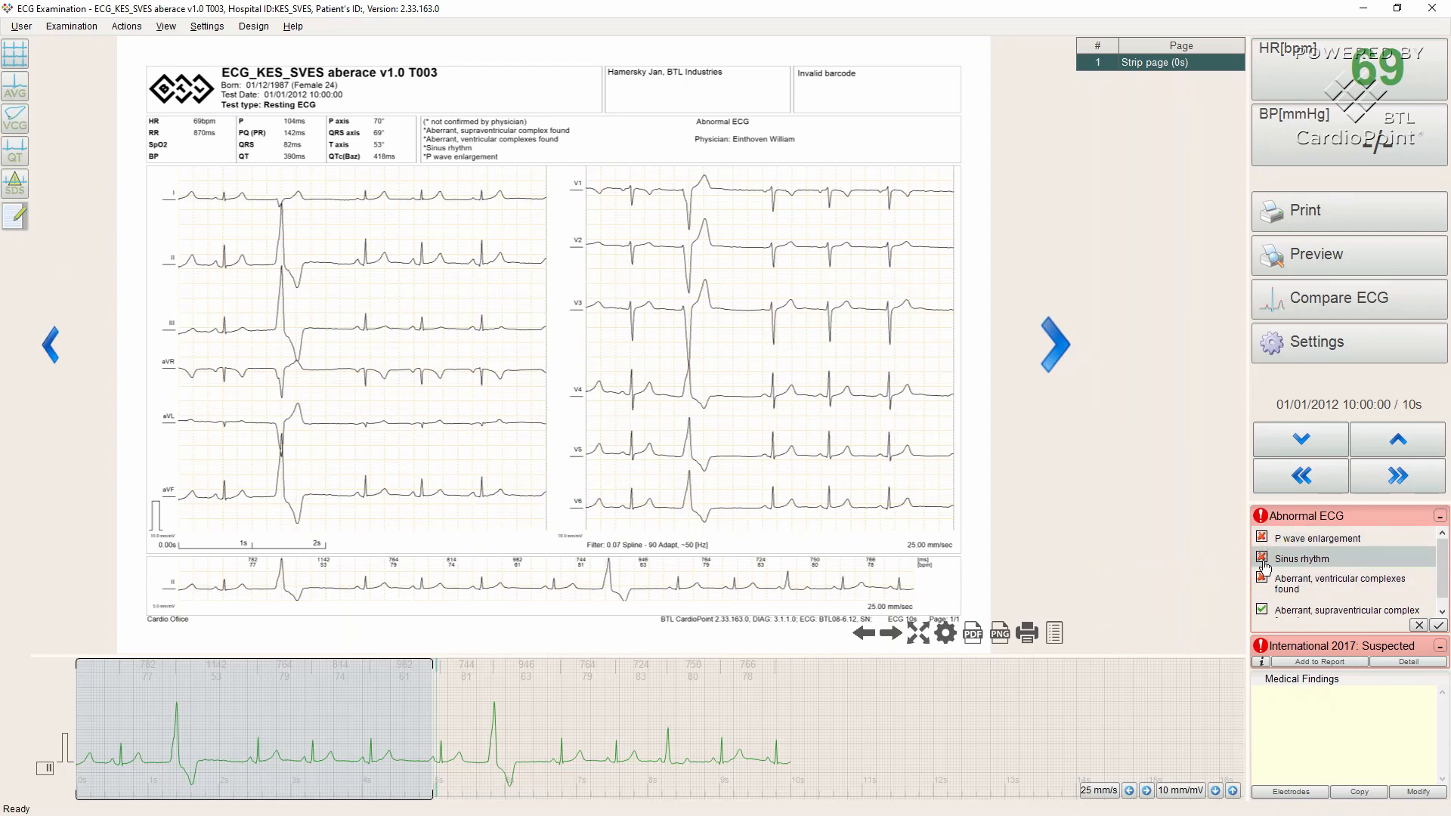
click(1262, 558)
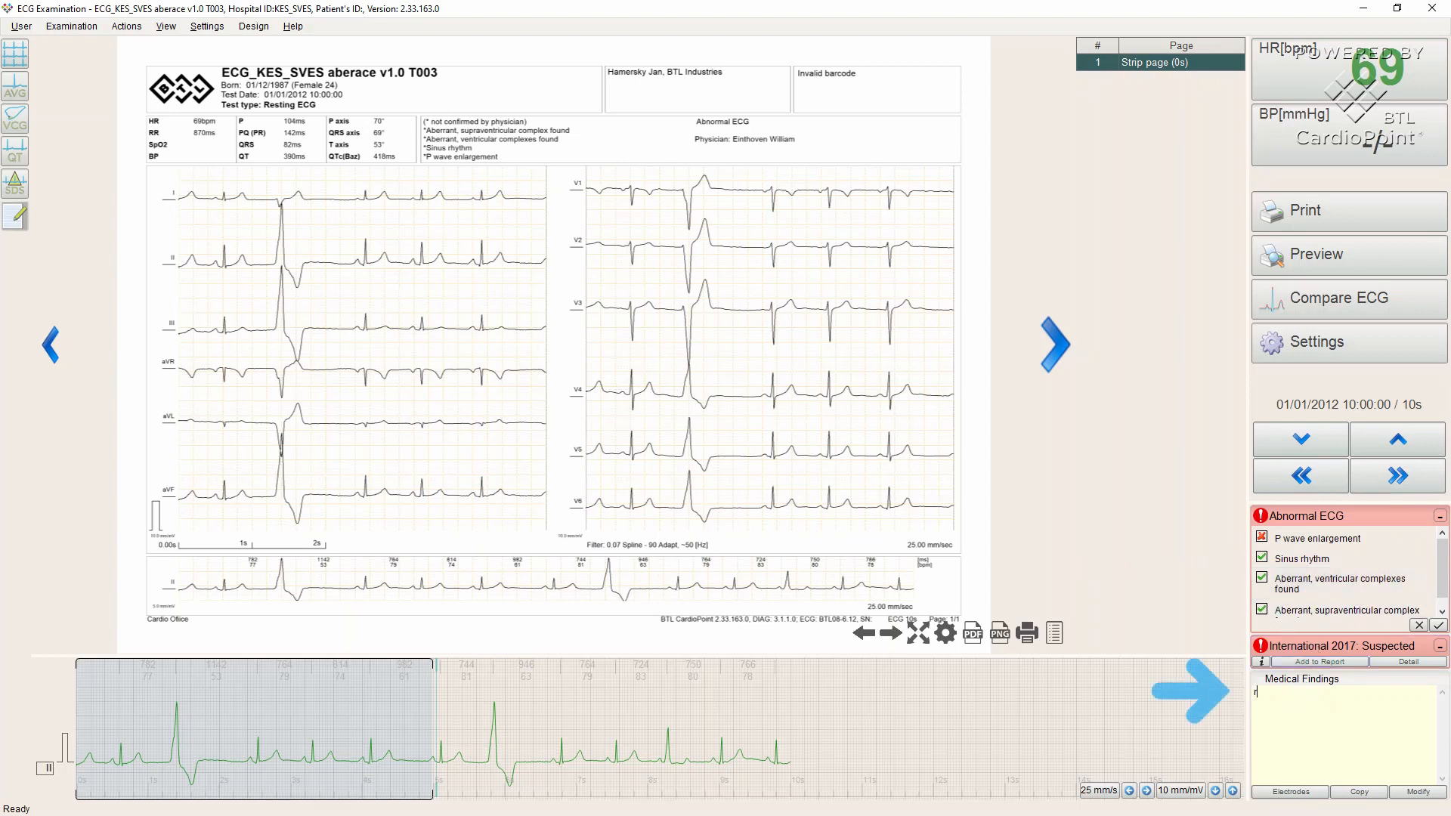
Type 'recommendation: record another ECG next month' into the medical findings
text(recommendation)
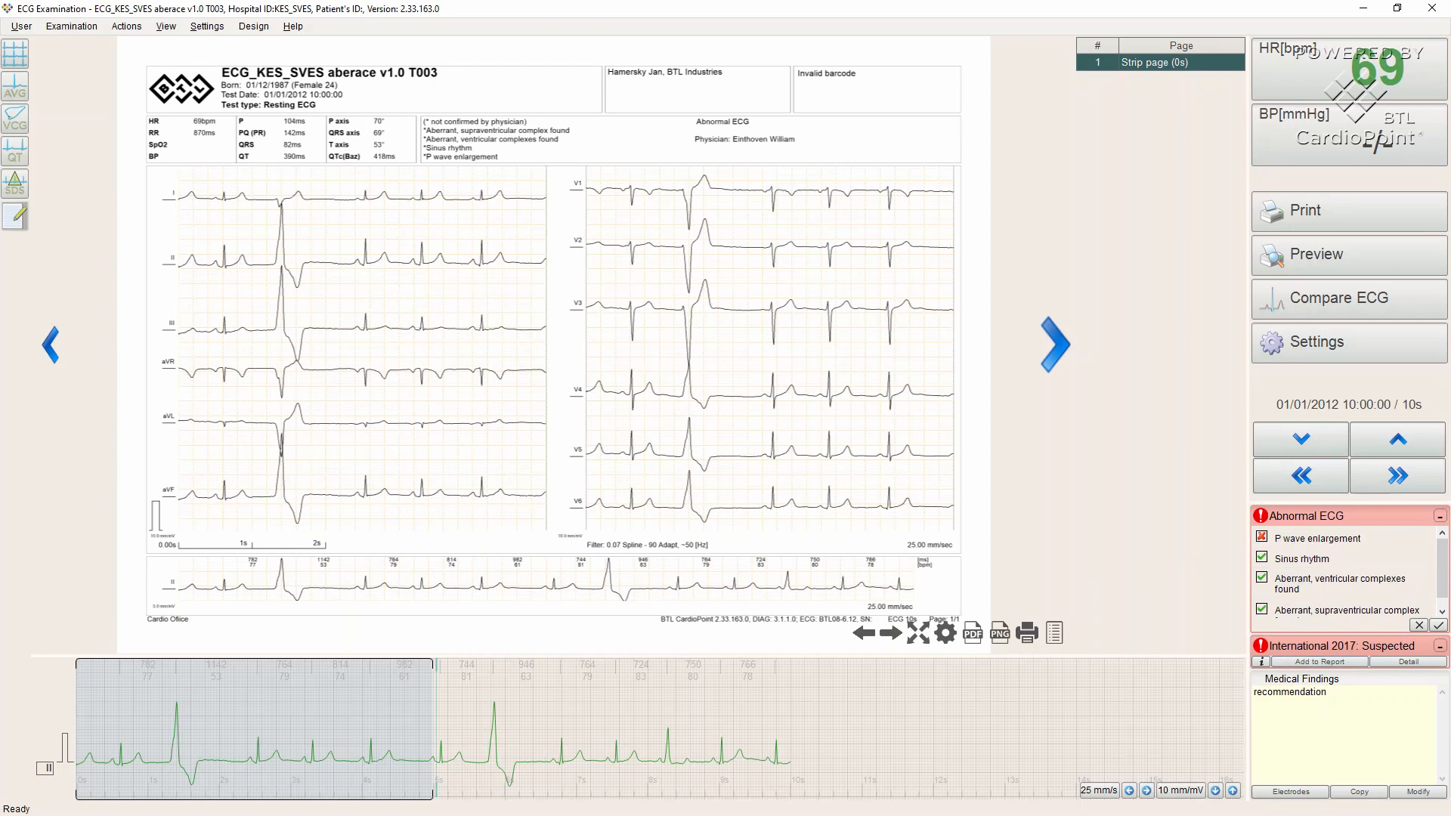
text(record another)
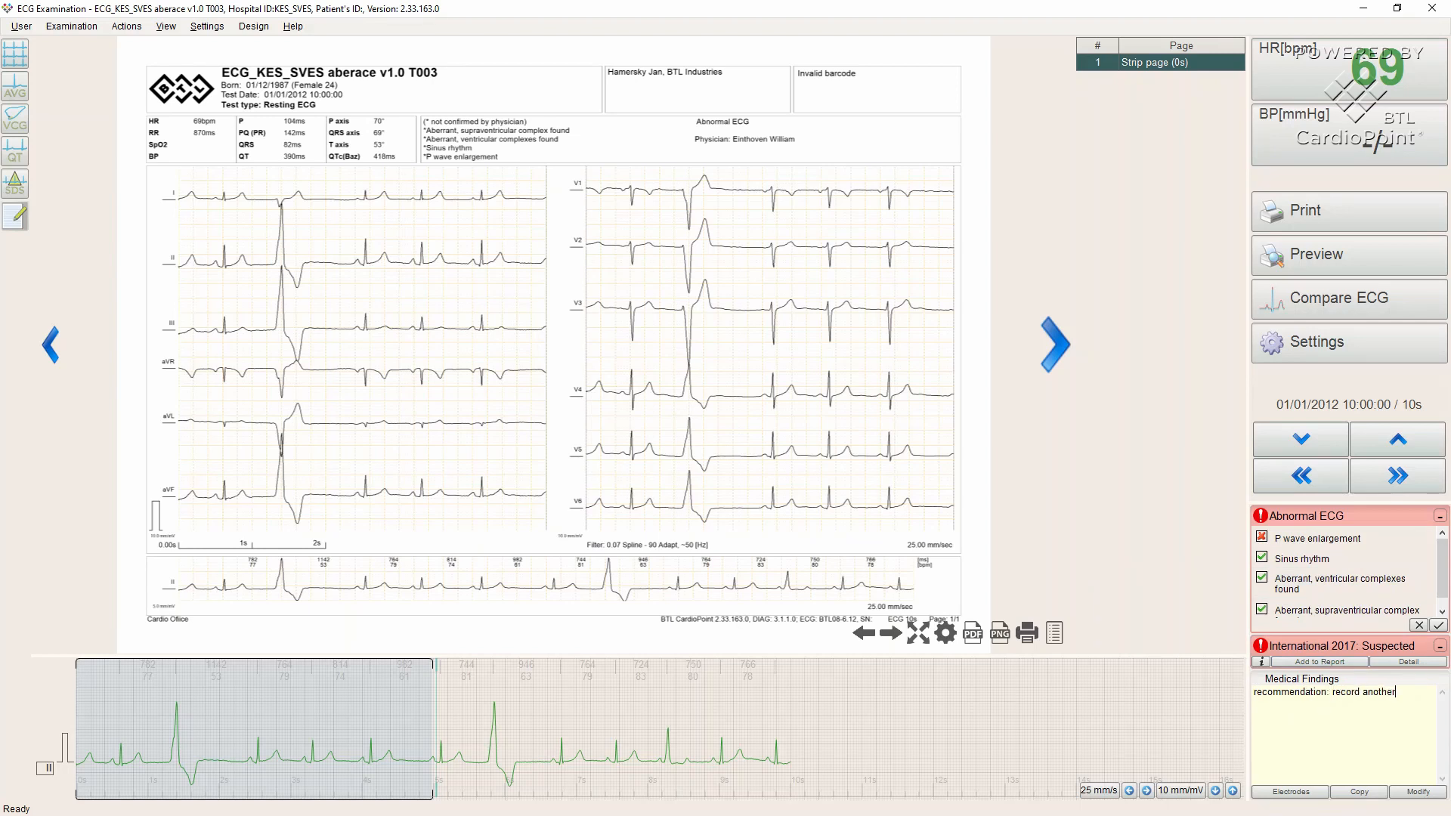
text(ECG next month)
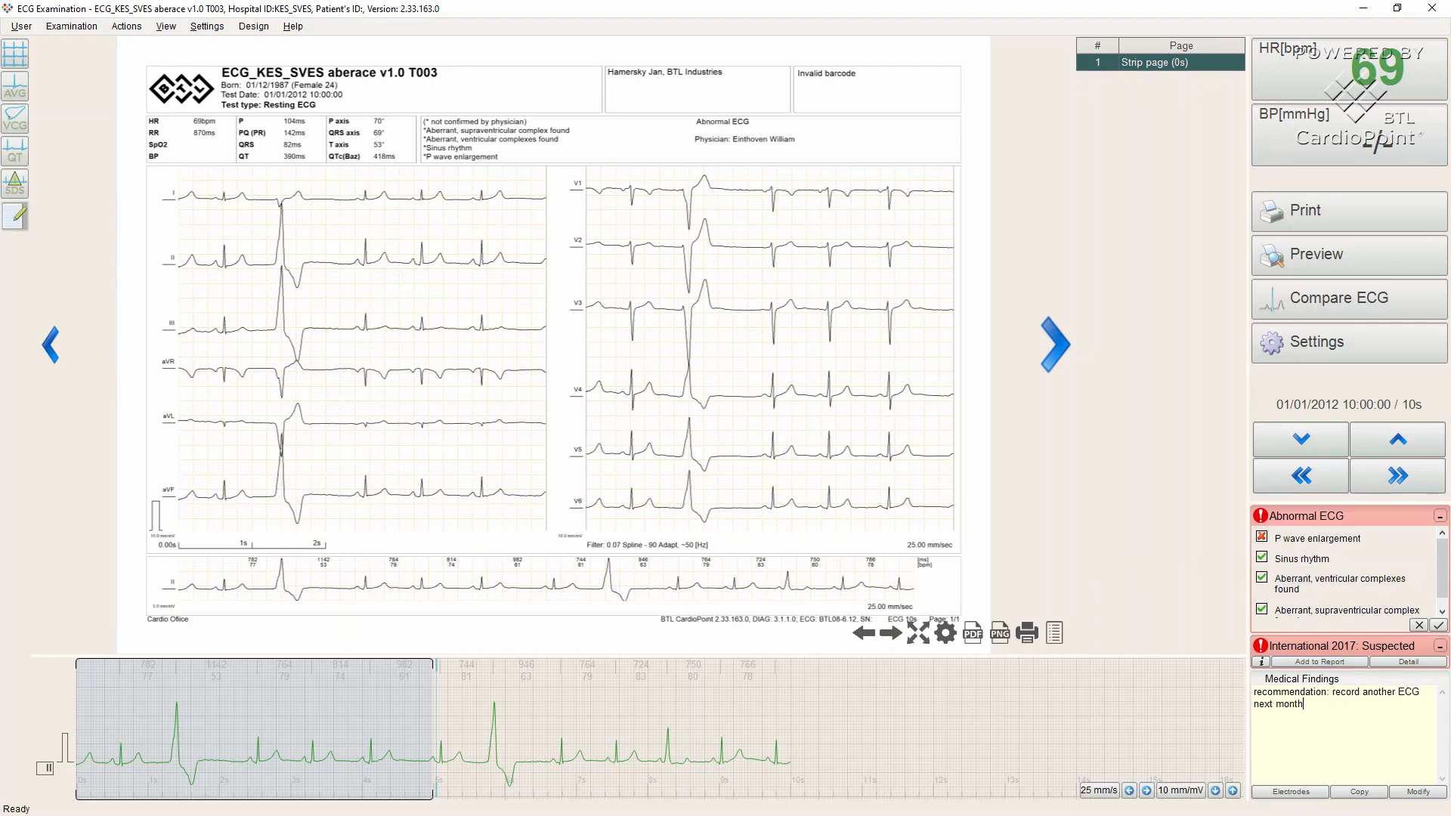